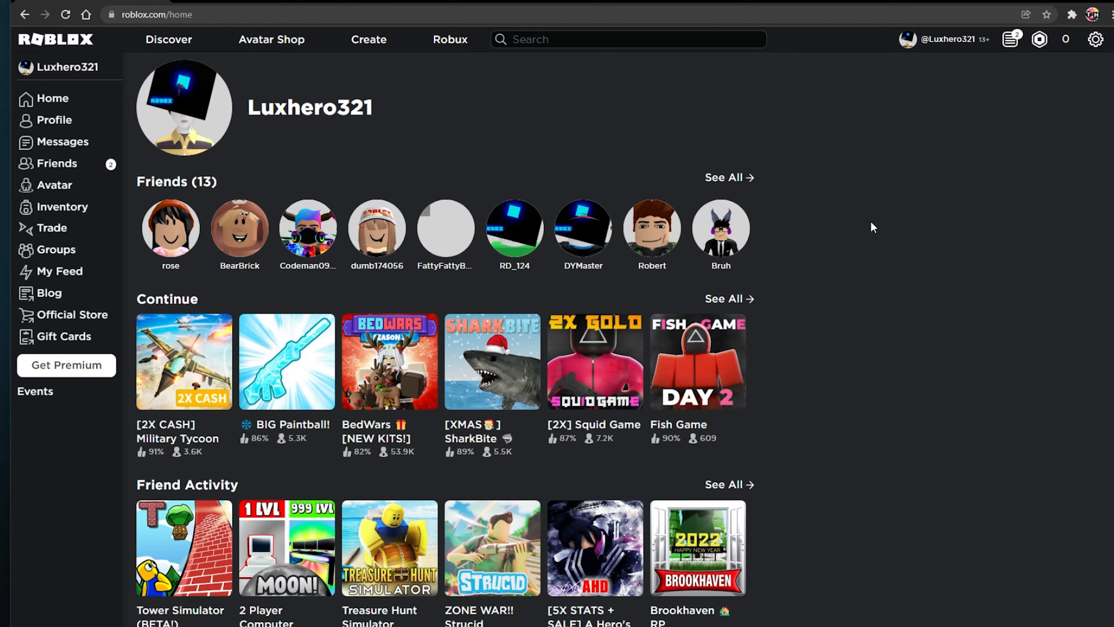
mouse_move(949, 46)
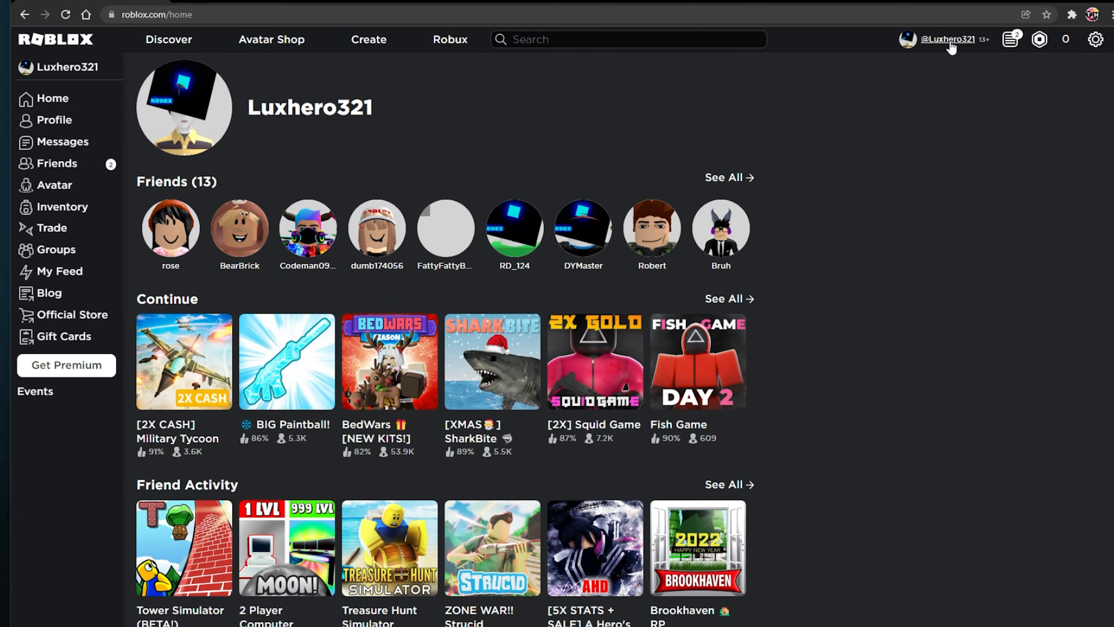
From my profile's Creations, reach the Configure Place settings for 'Just a Tutorial'
click(949, 39)
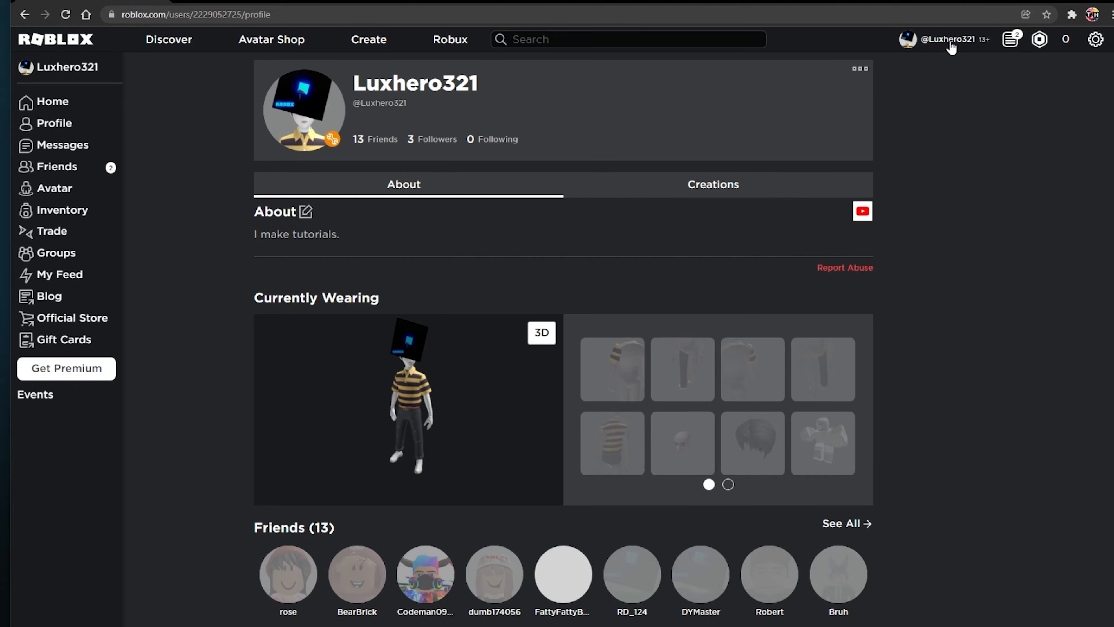
click(714, 185)
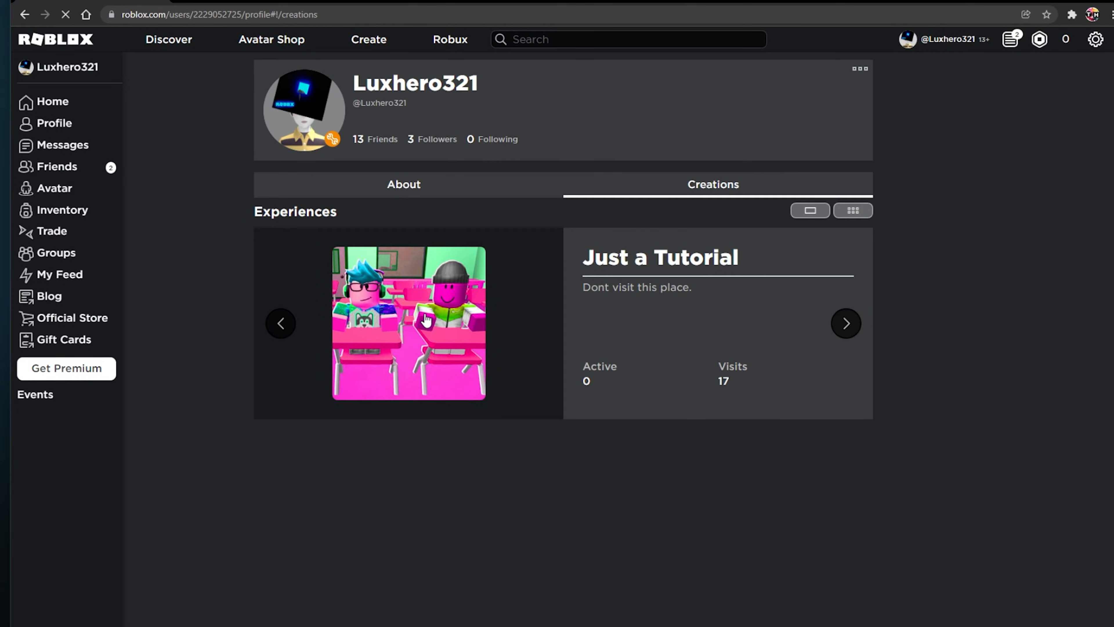
click(427, 319)
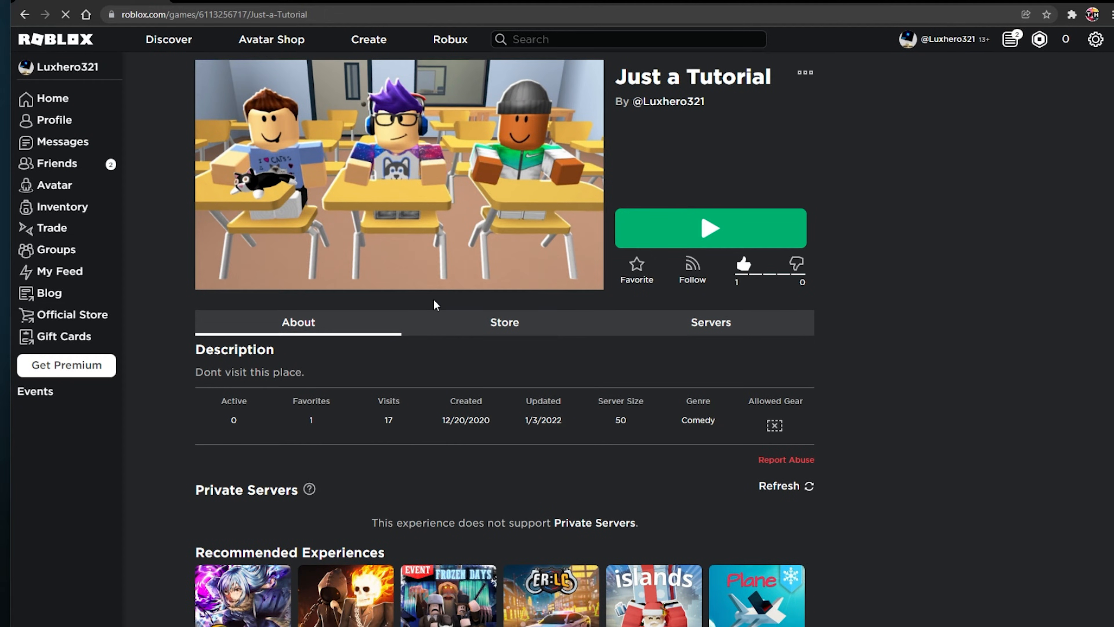
click(804, 73)
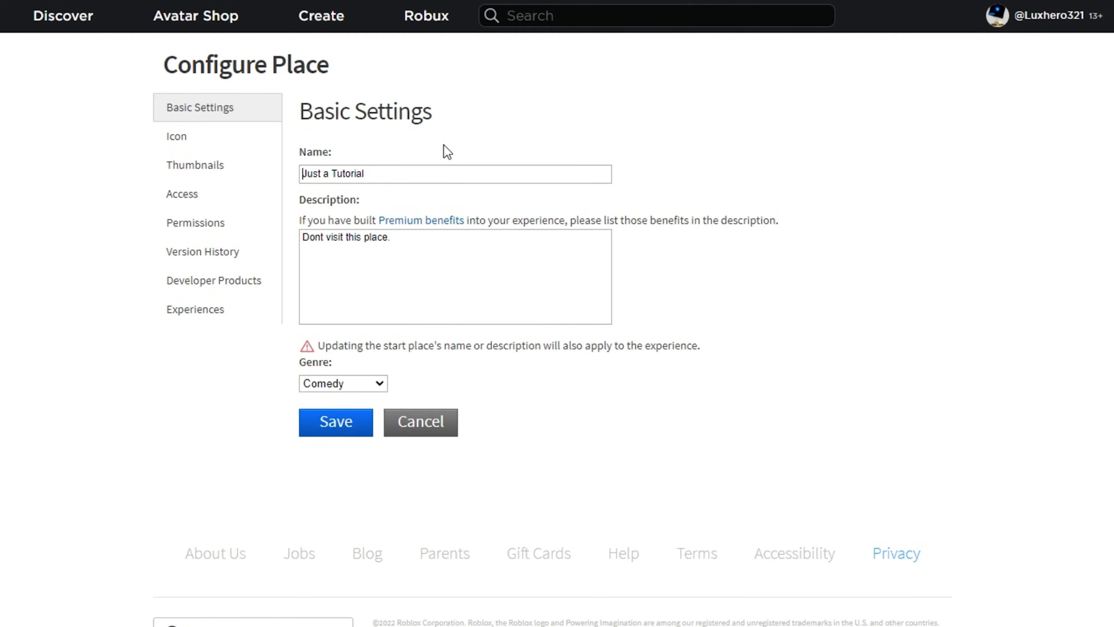
Review the place name and Genre choices, then move to the Icon settings
triple_click(359, 174)
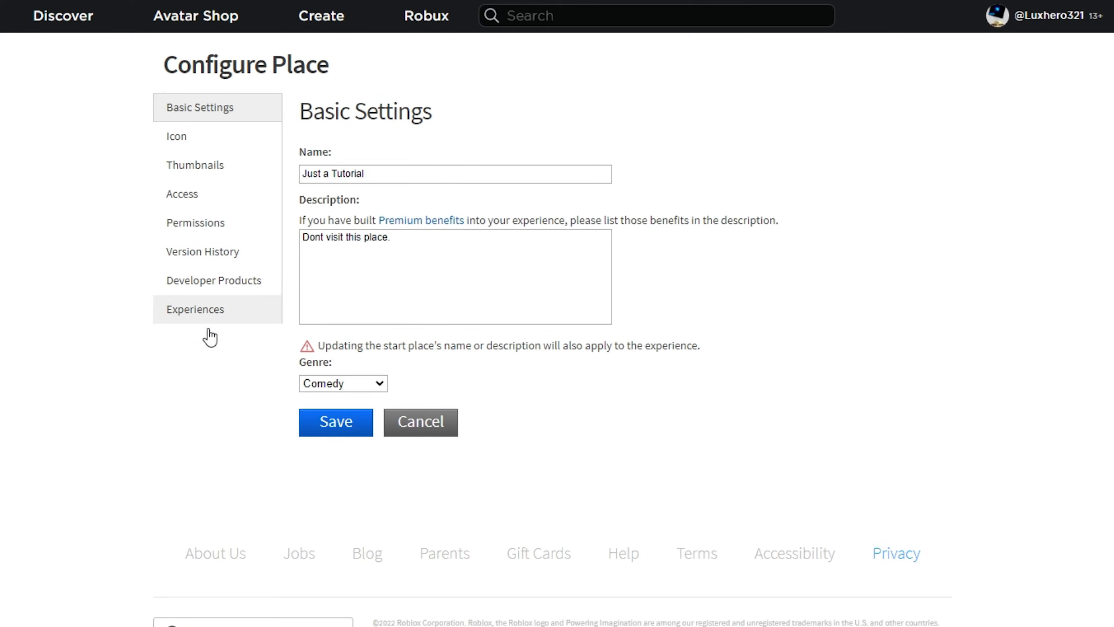
click(343, 383)
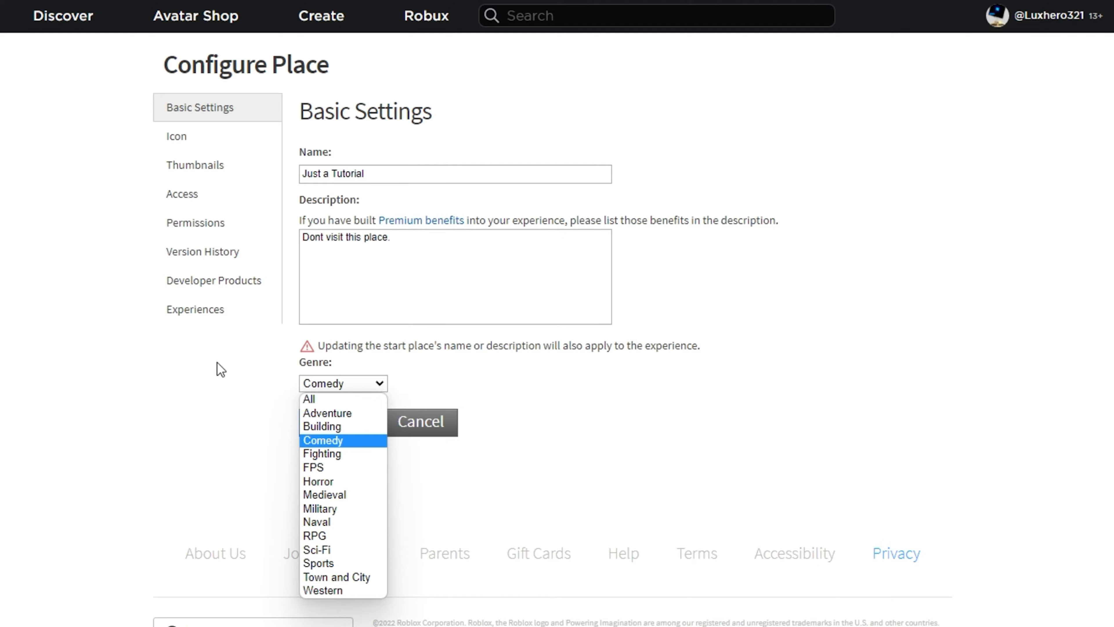
click(176, 136)
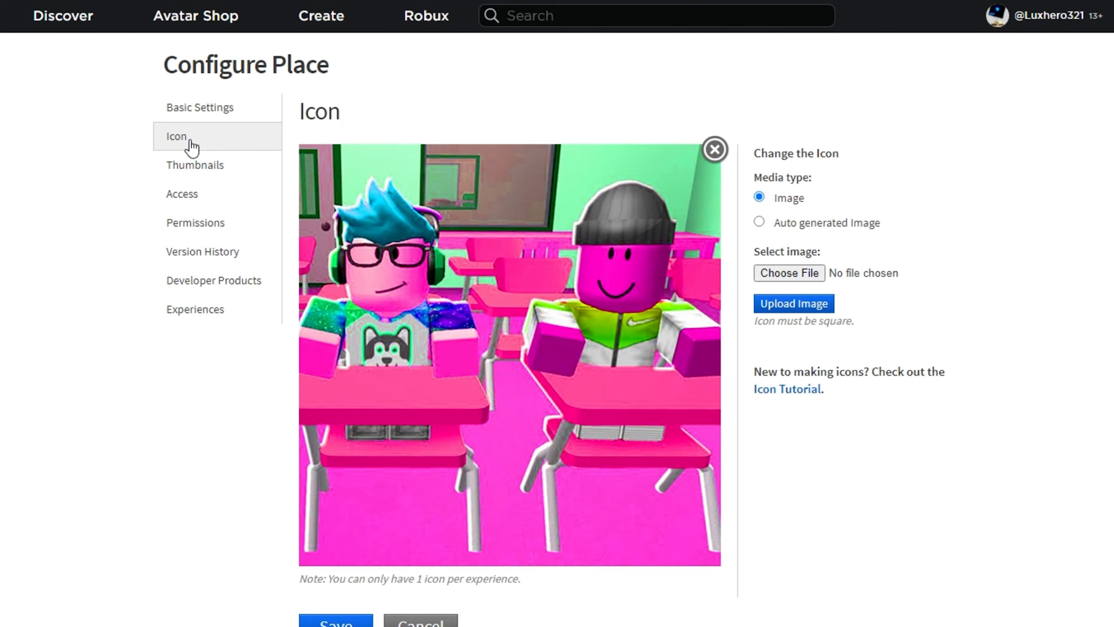
mouse_move(411, 277)
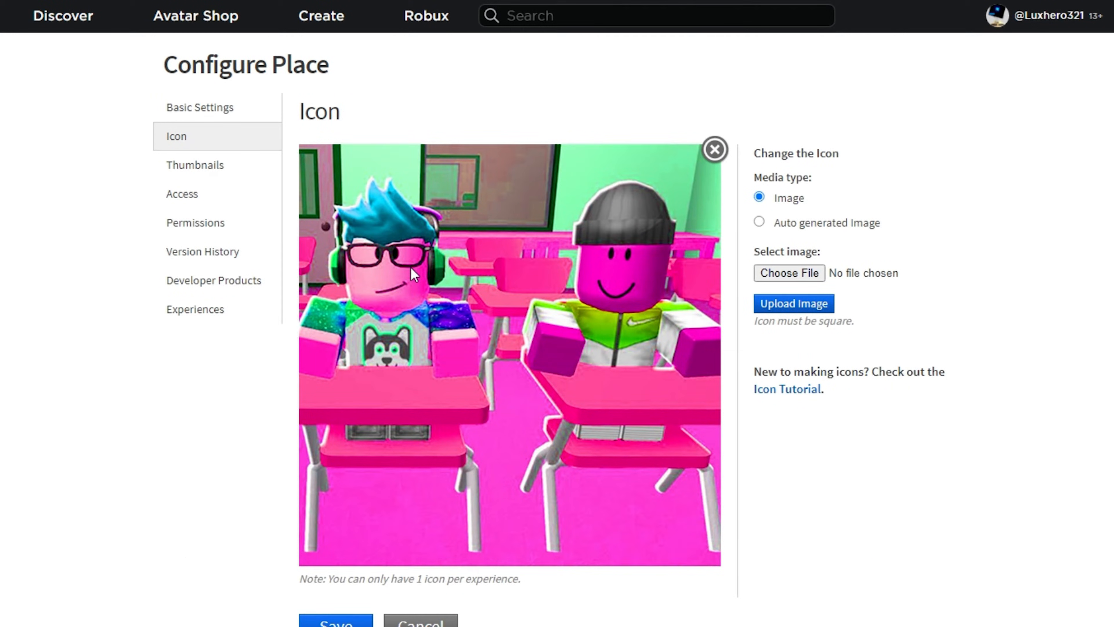
mouse_move(682, 299)
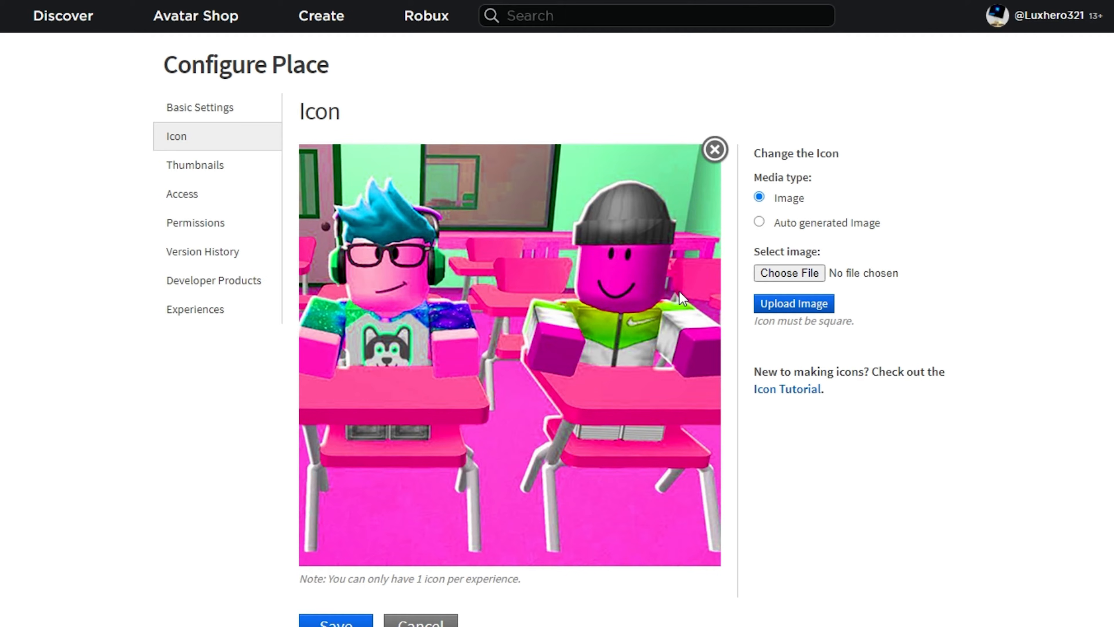
mouse_move(575, 286)
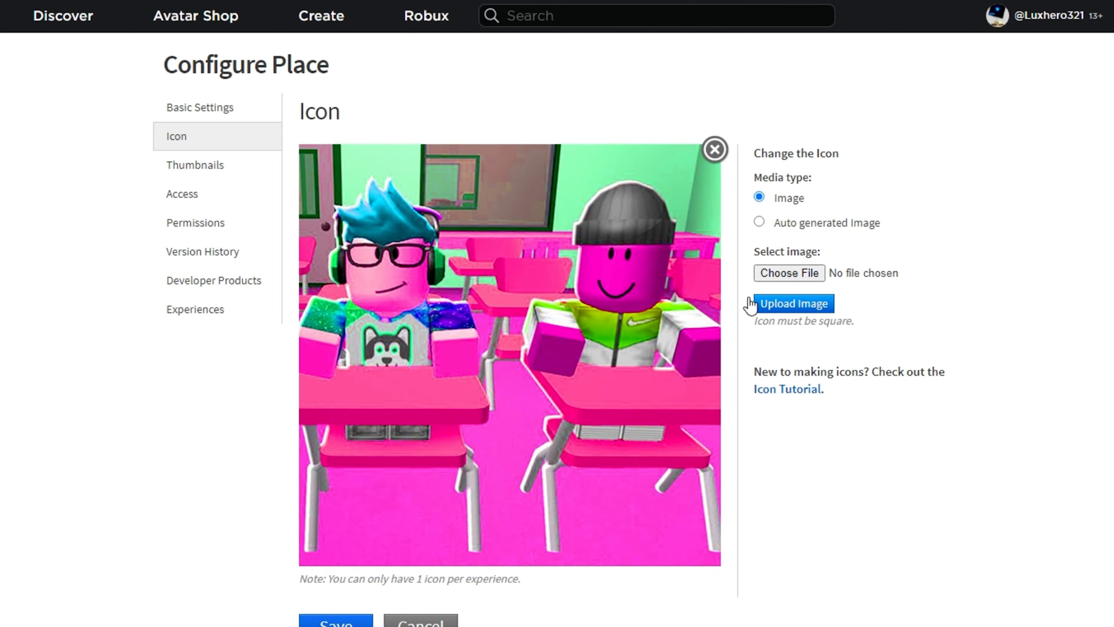
Switch to the Thumbnails settings showing the classroom thumbnail
click(194, 164)
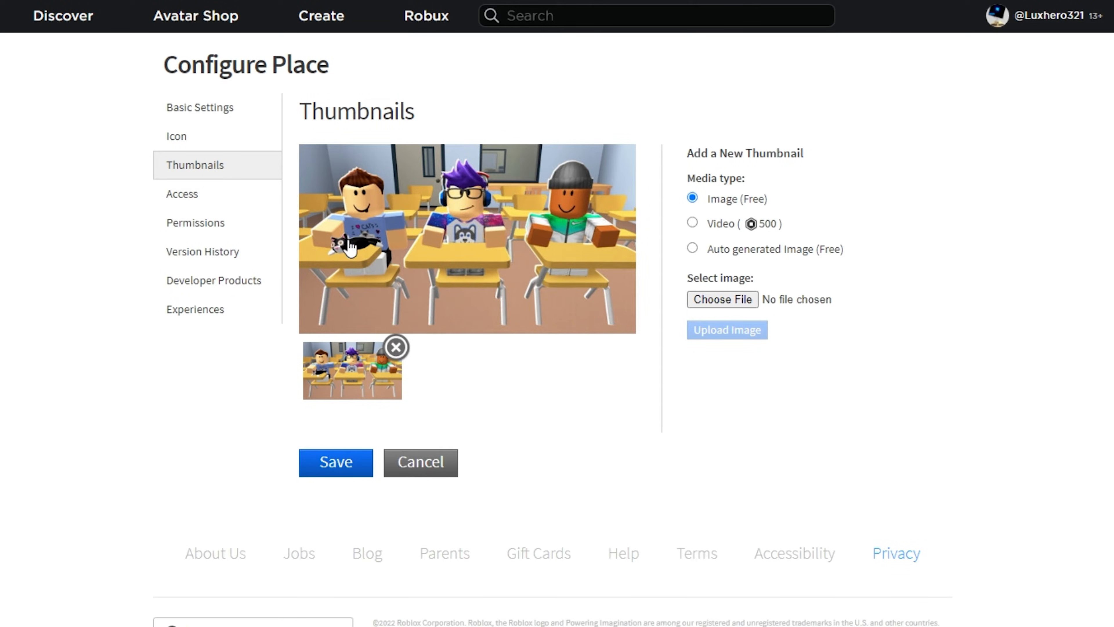
mouse_move(527, 268)
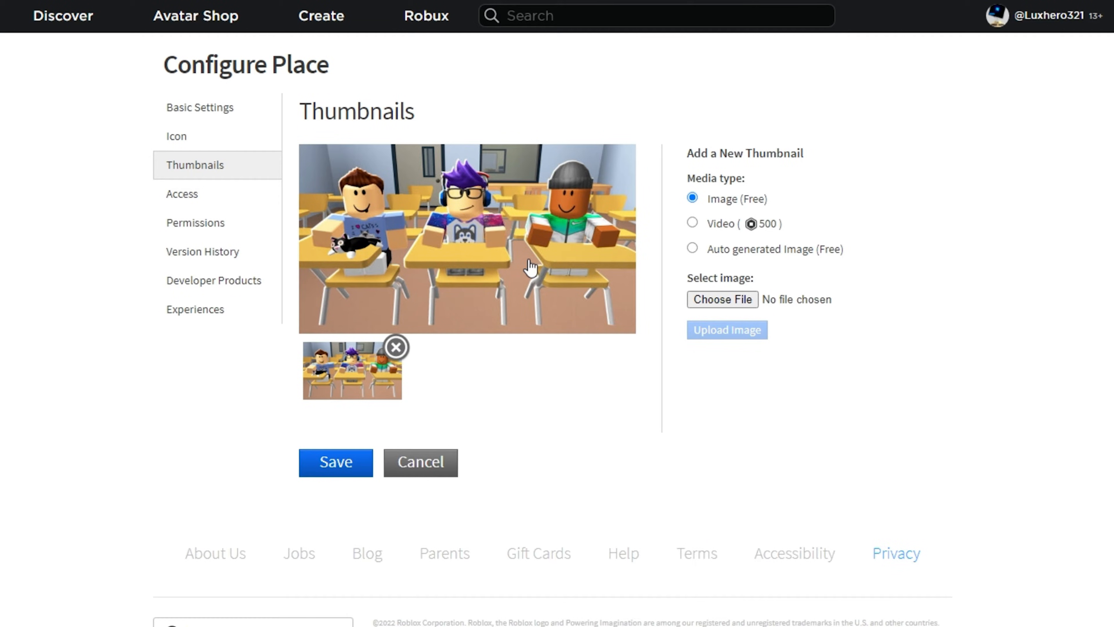
mouse_move(391, 362)
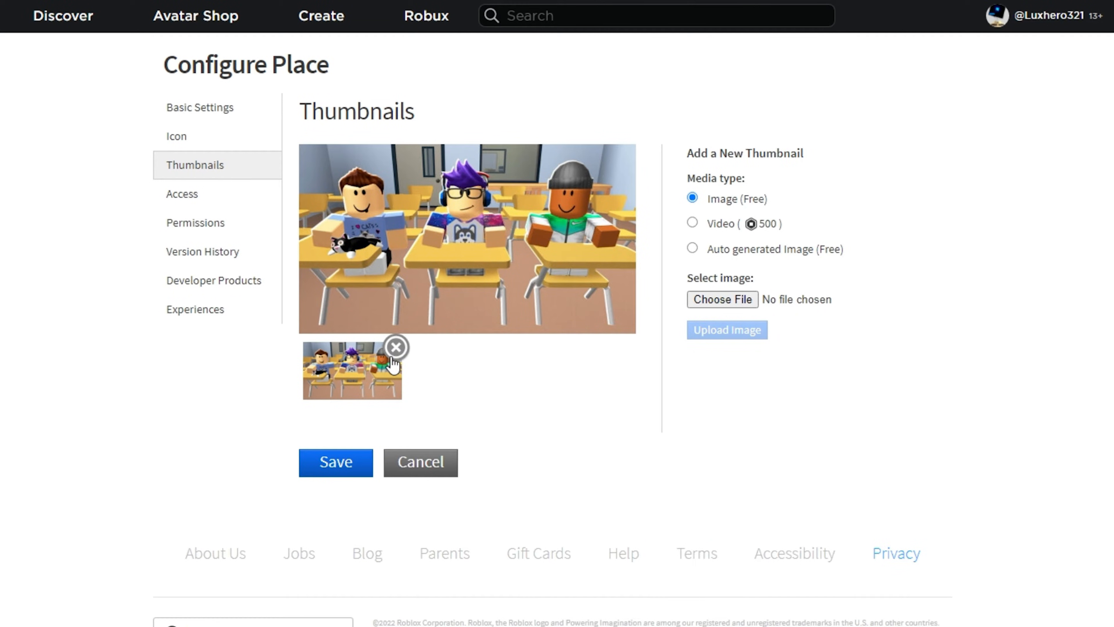
mouse_move(685, 242)
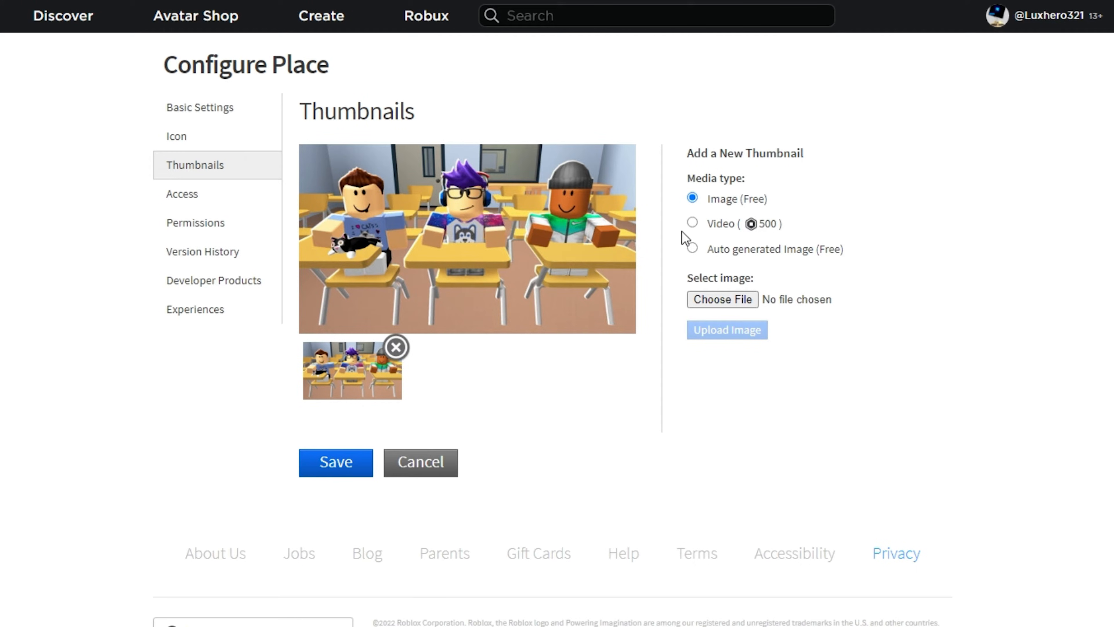
click(693, 223)
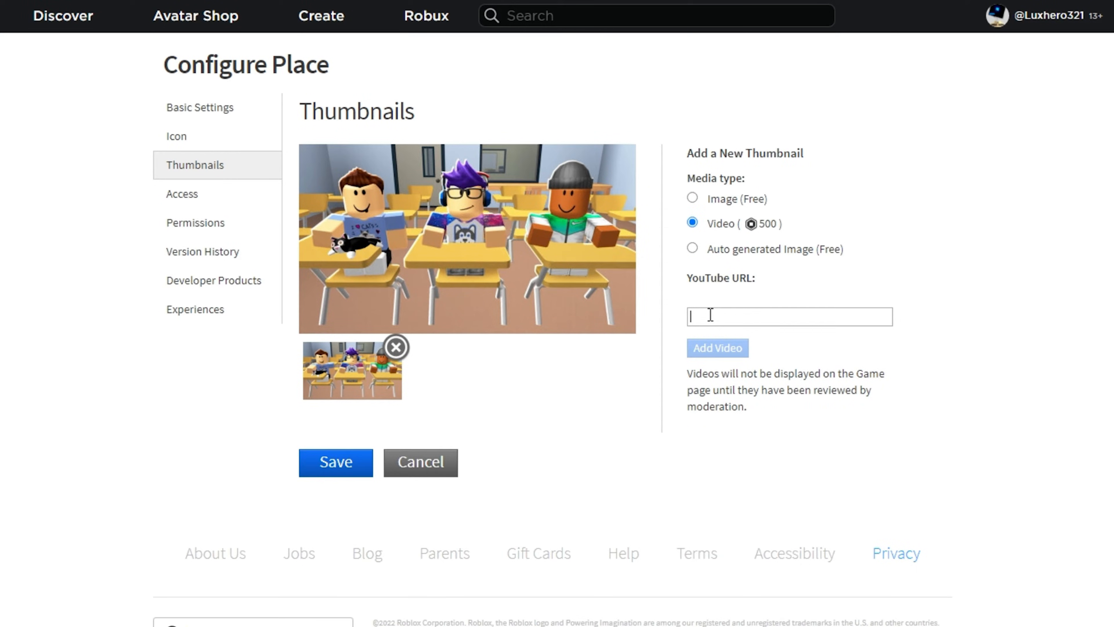
double_click(721, 278)
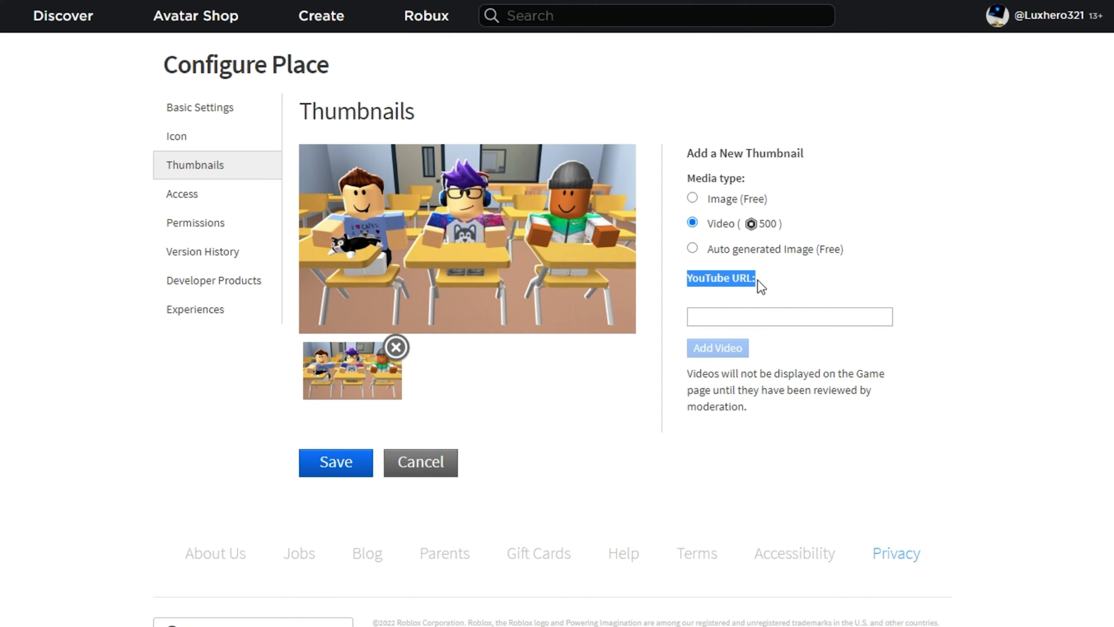
click(790, 323)
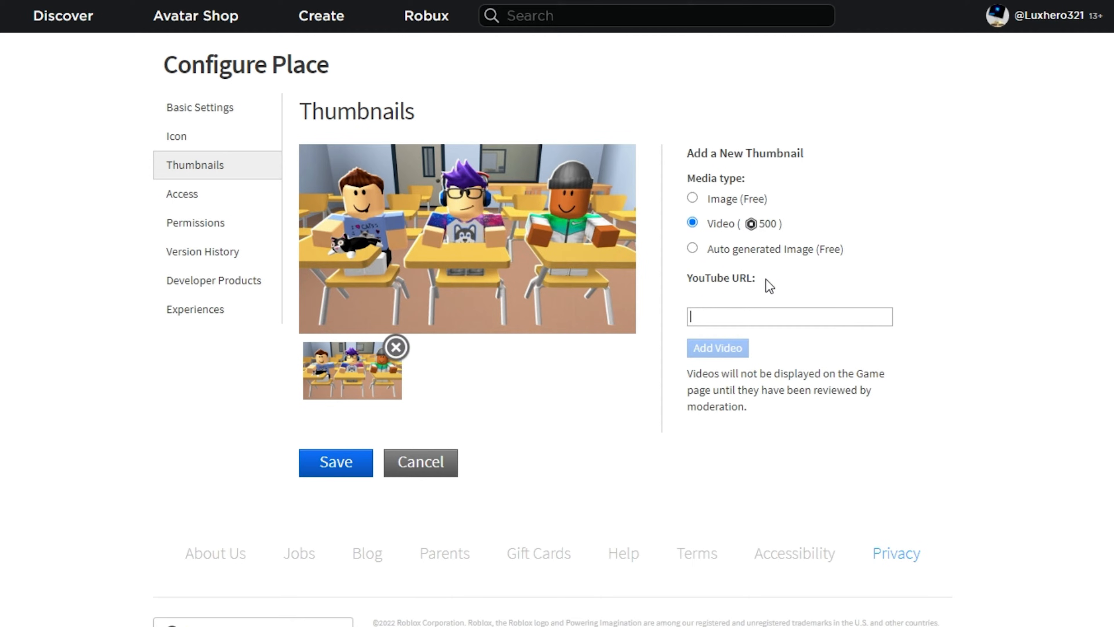
click(692, 198)
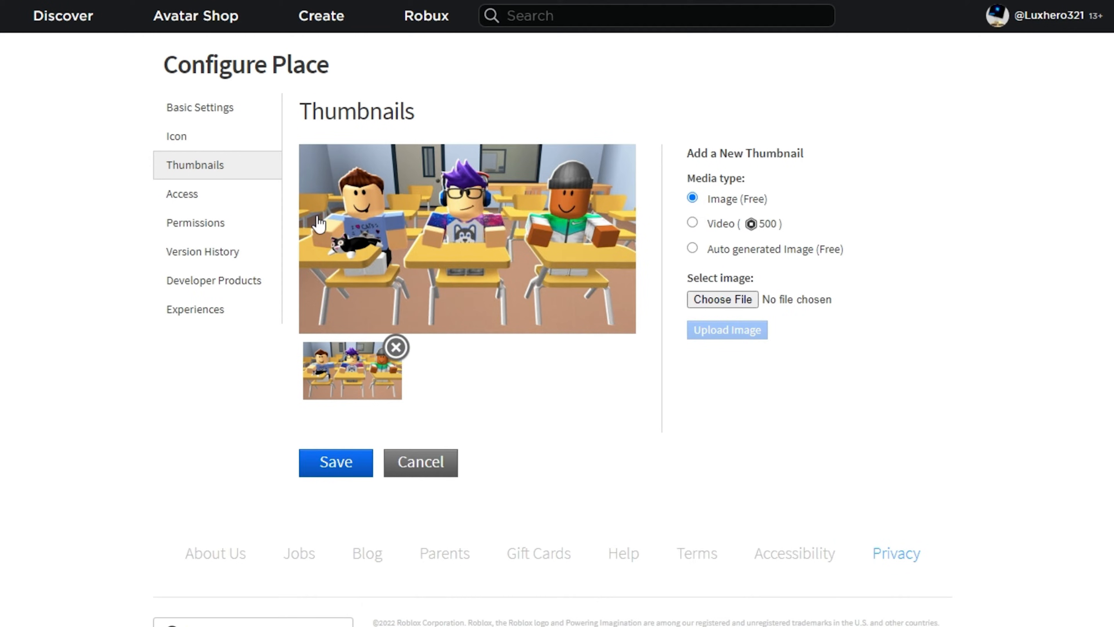
click(182, 193)
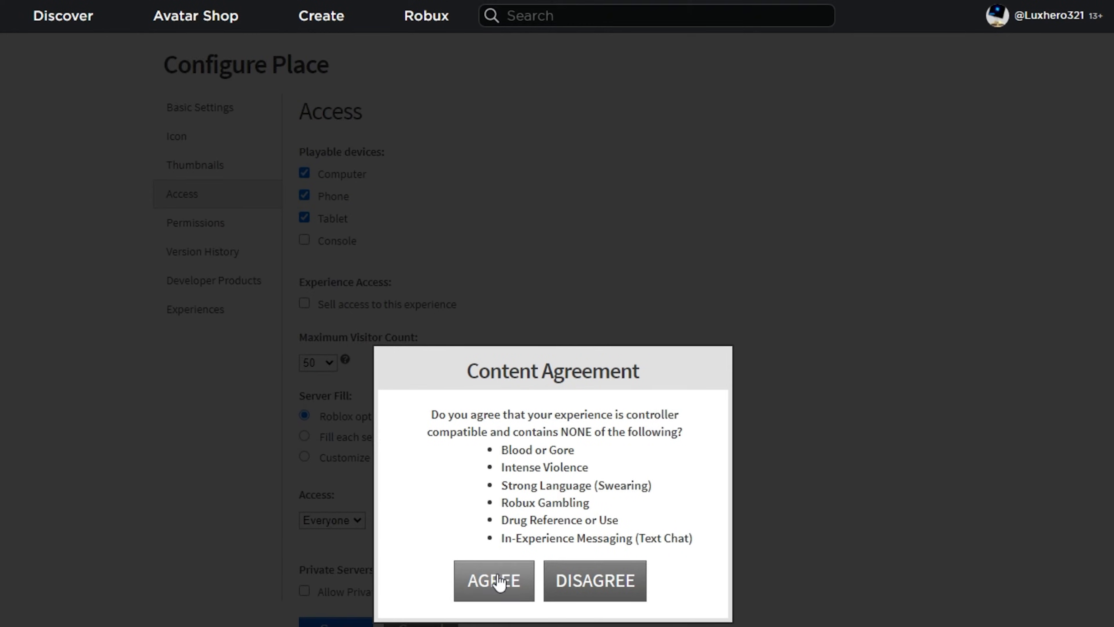
Untick Console as a playable device and stop selling access after entering a 2500 price
click(493, 581)
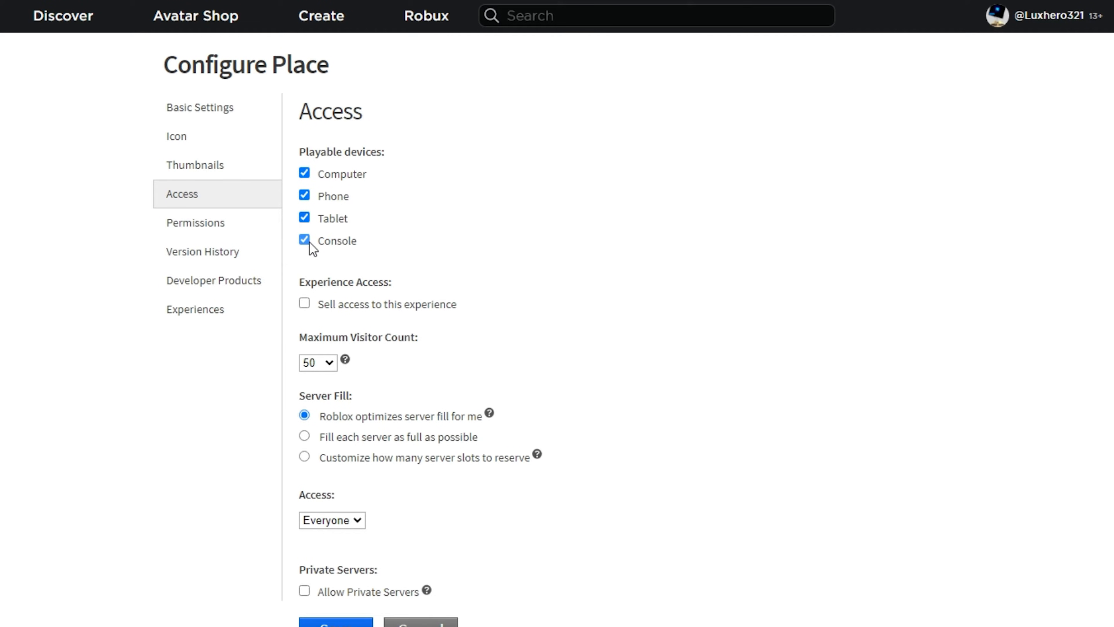
click(304, 240)
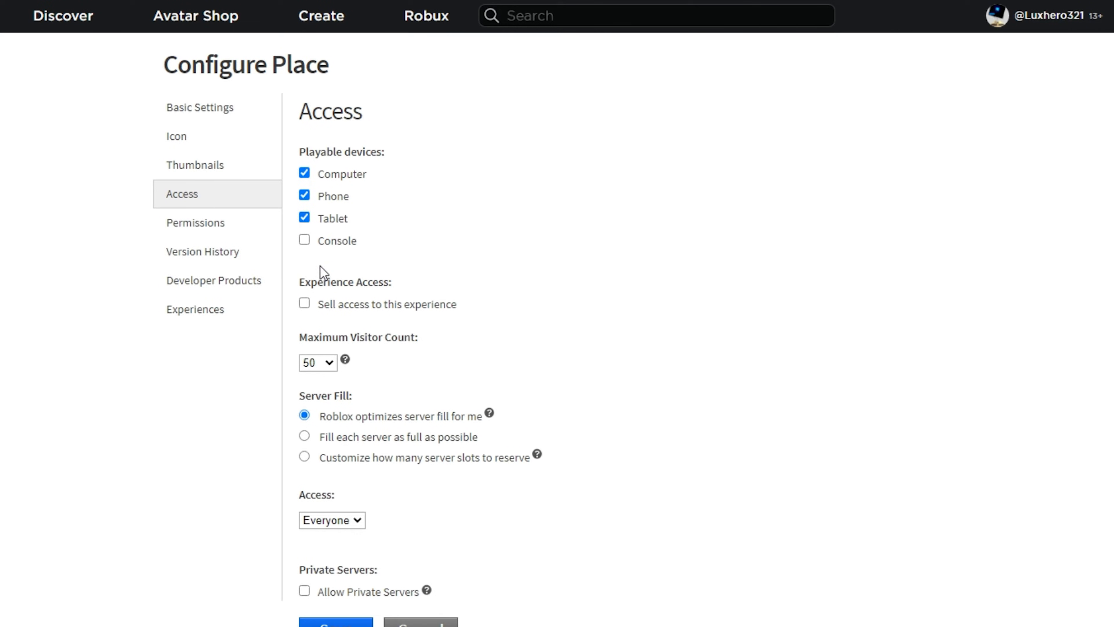
click(304, 304)
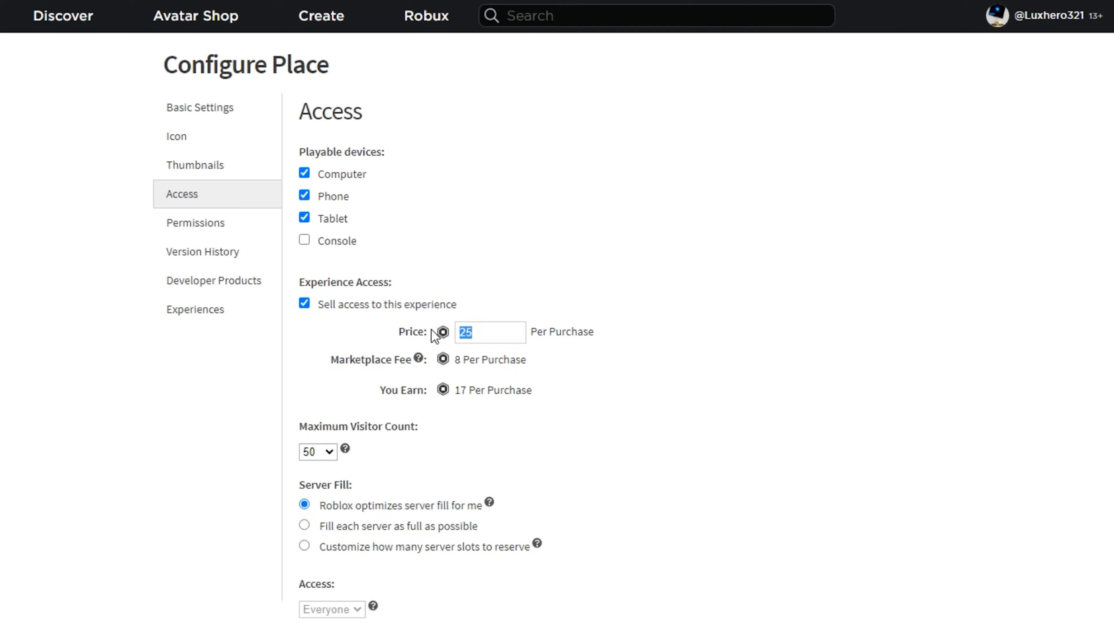
text(2500)
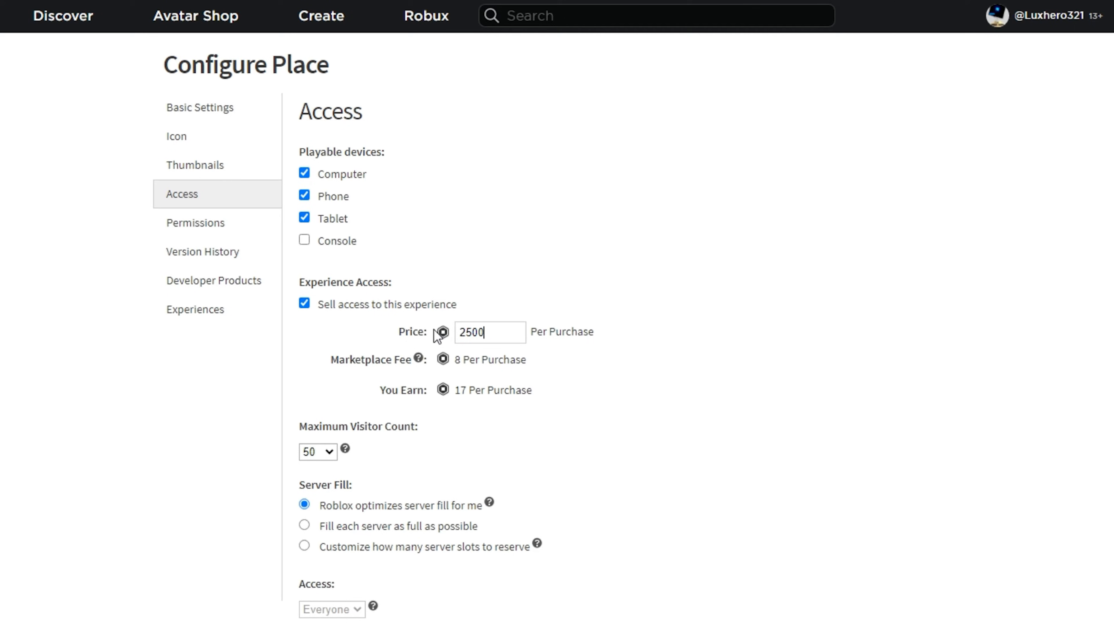
click(304, 304)
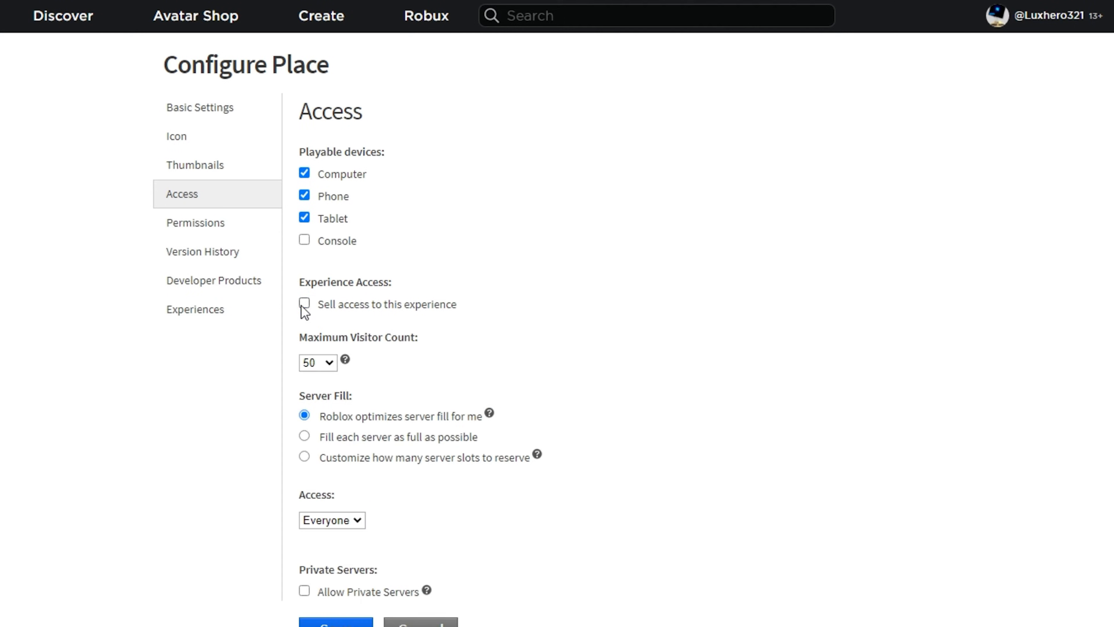
Review the Maximum Visitor Count choices, leaving it at 50
click(328, 363)
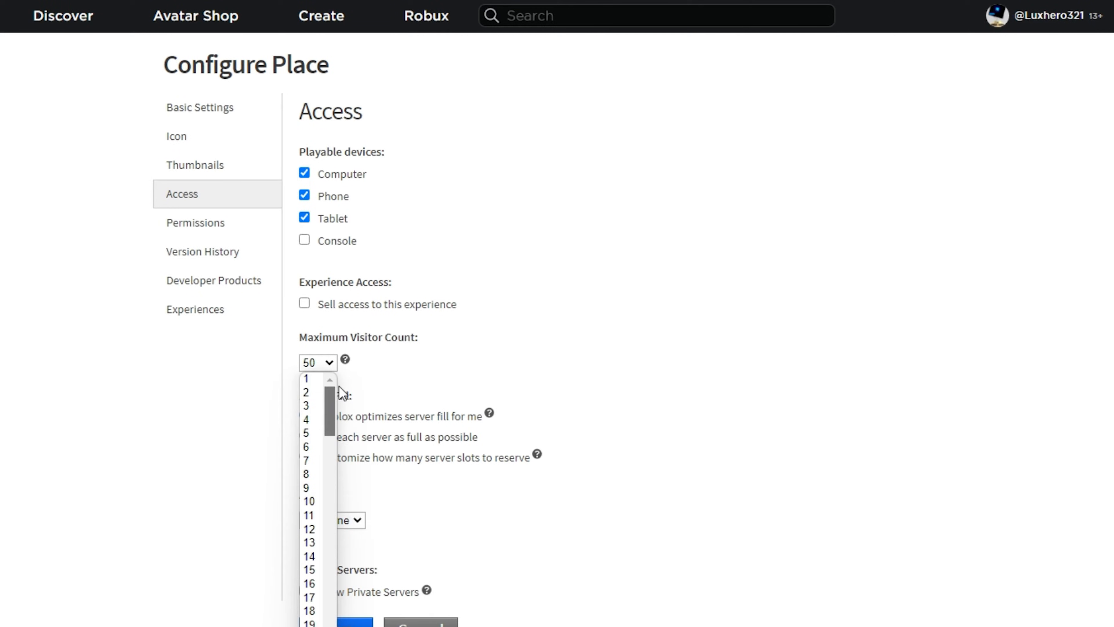
scroll(down, 3)
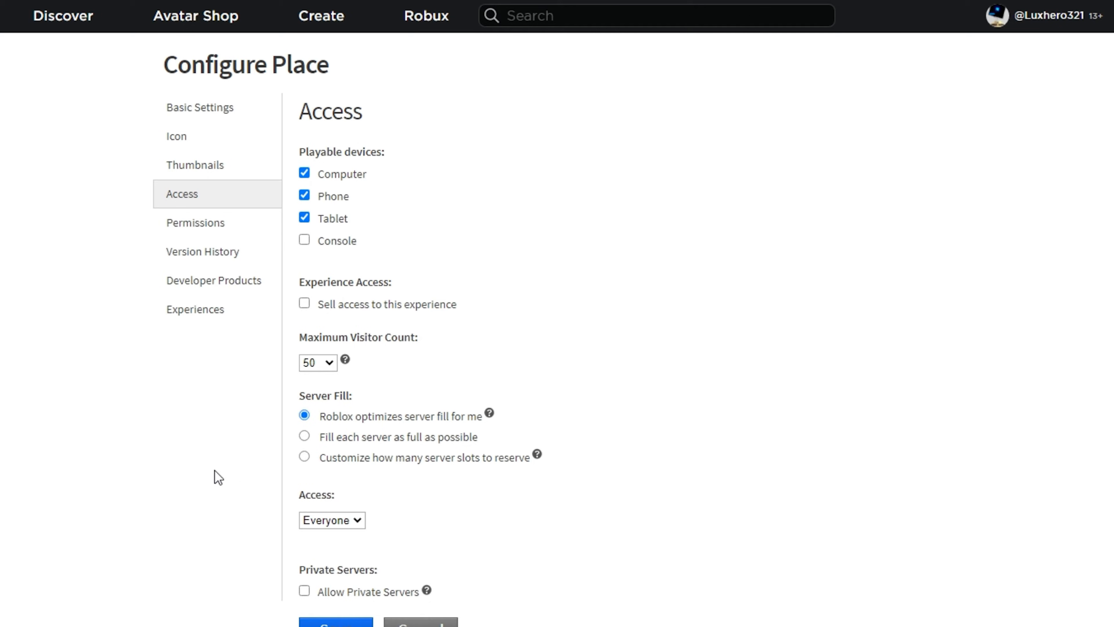
double_click(327, 396)
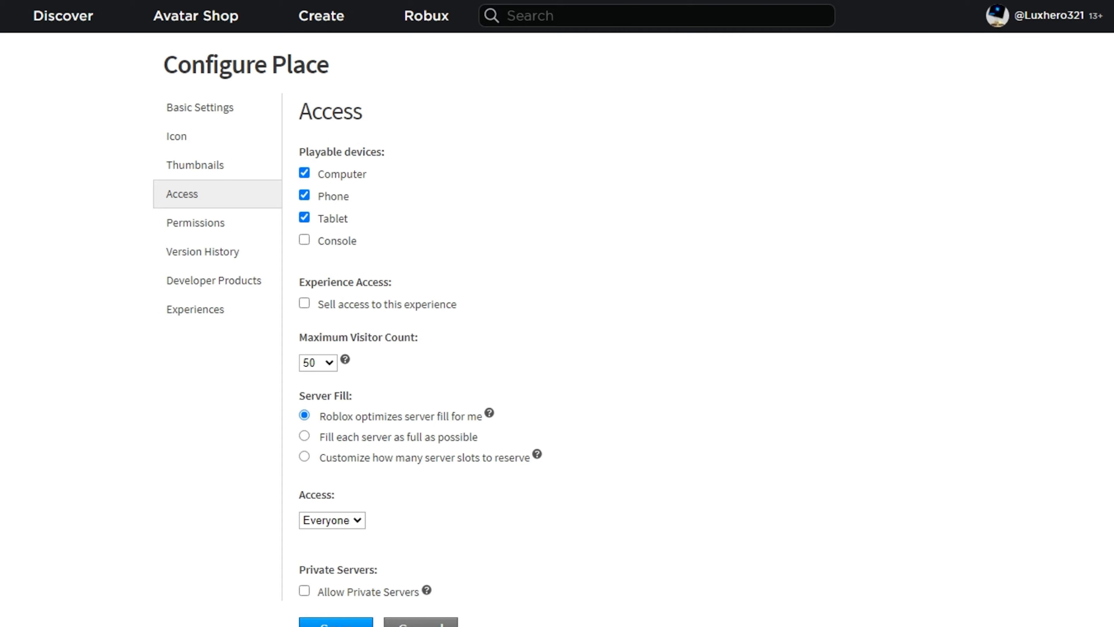
click(195, 222)
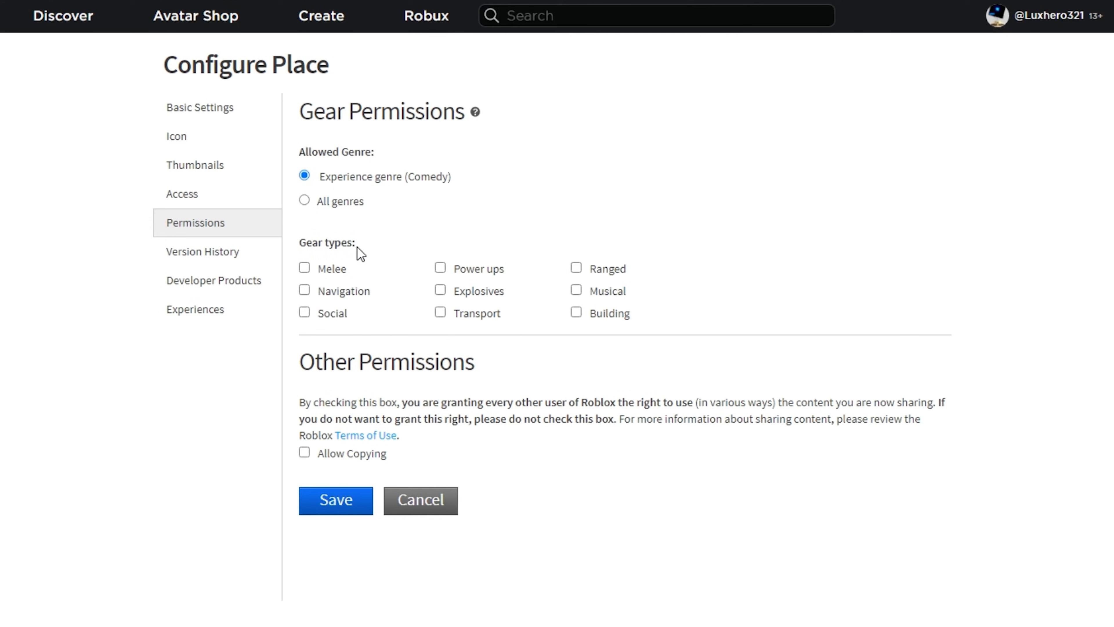
mouse_move(219, 308)
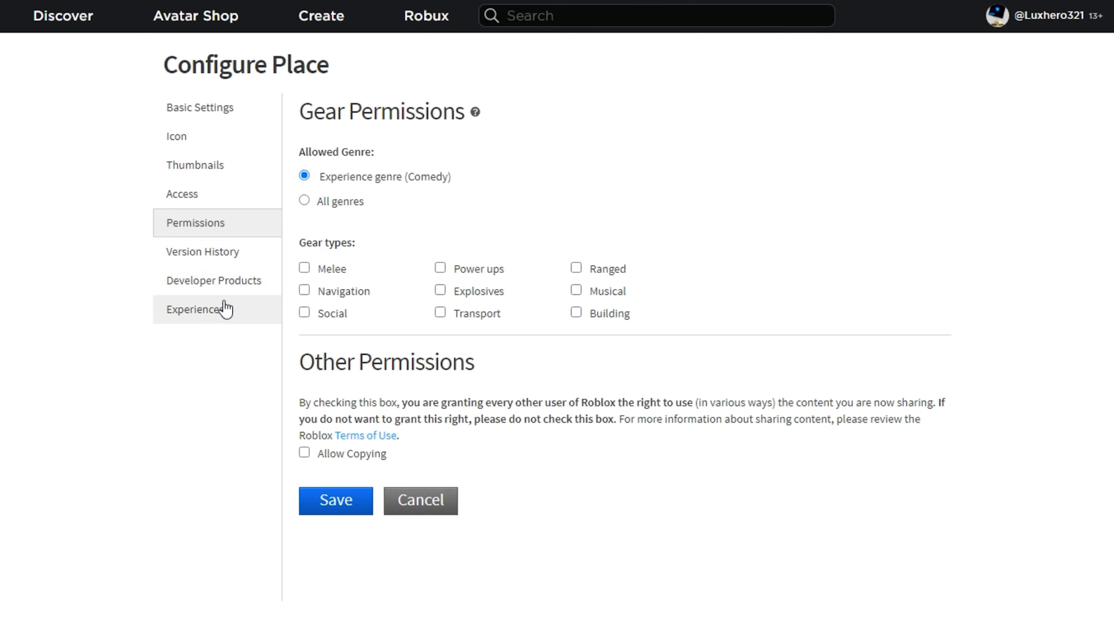
mouse_move(1033, 178)
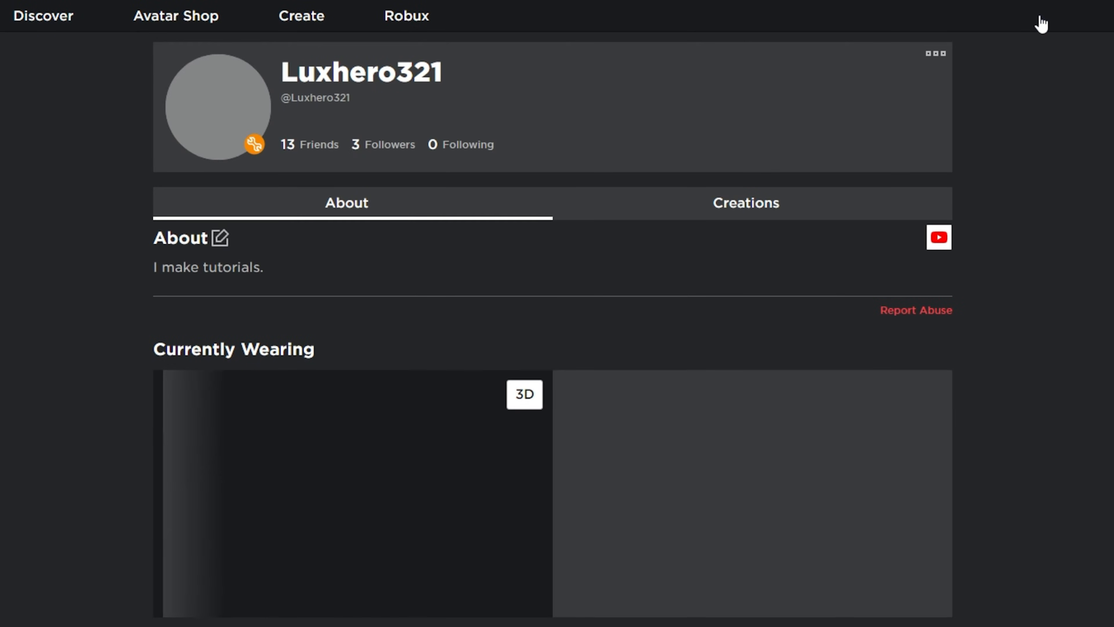
From Creations, launch 'Just a Tutorial' for editing in Roblox Studio via the three-dot menu
click(745, 202)
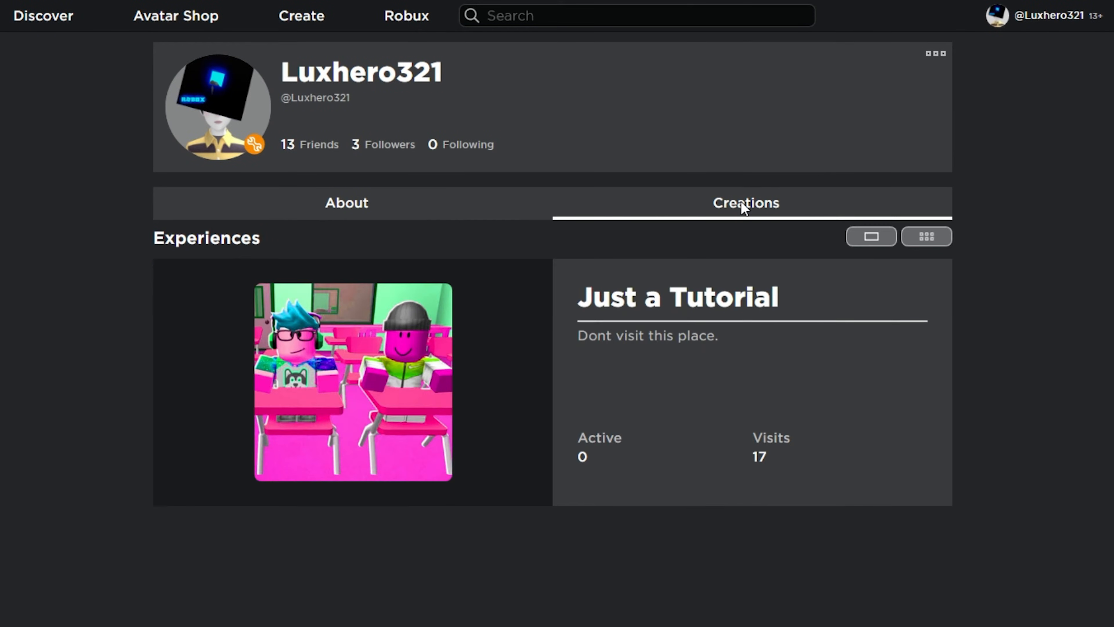
mouse_move(433, 344)
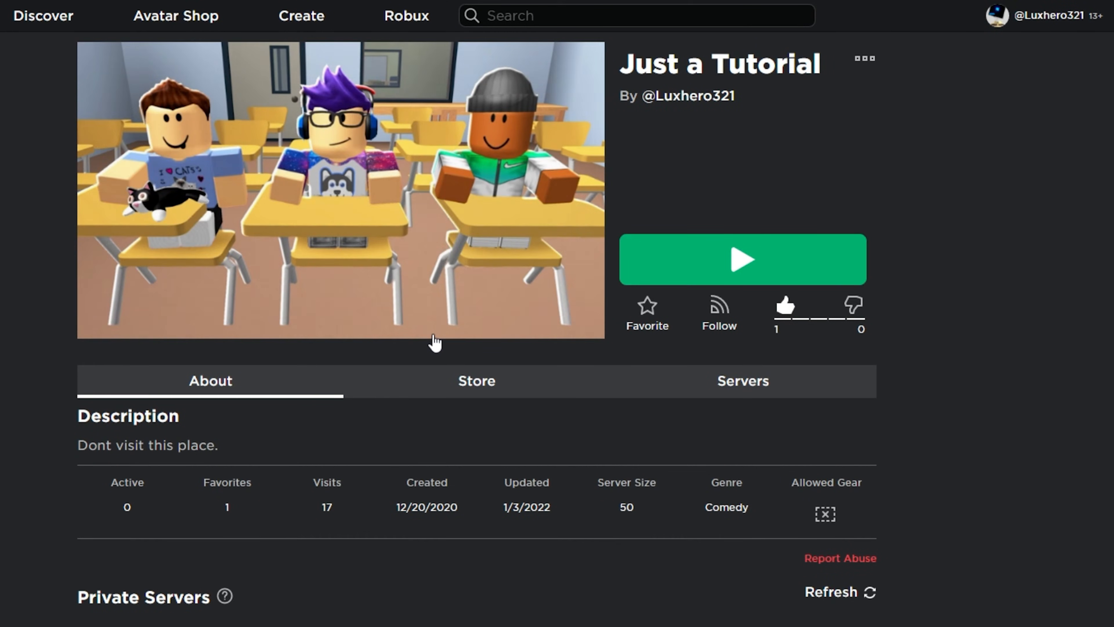
mouse_move(861, 61)
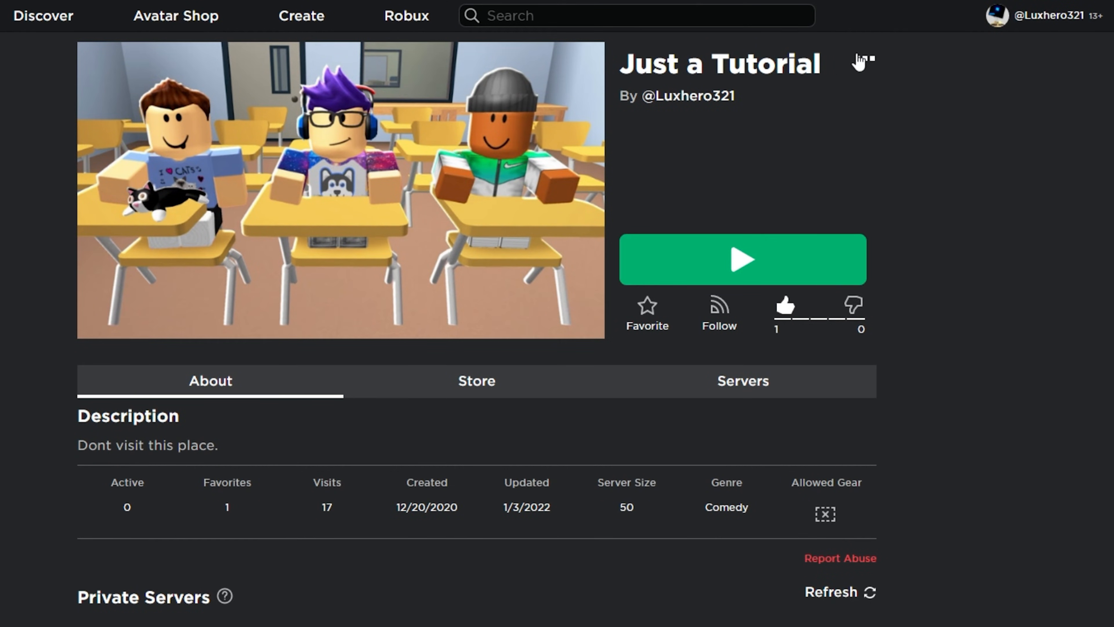
click(864, 61)
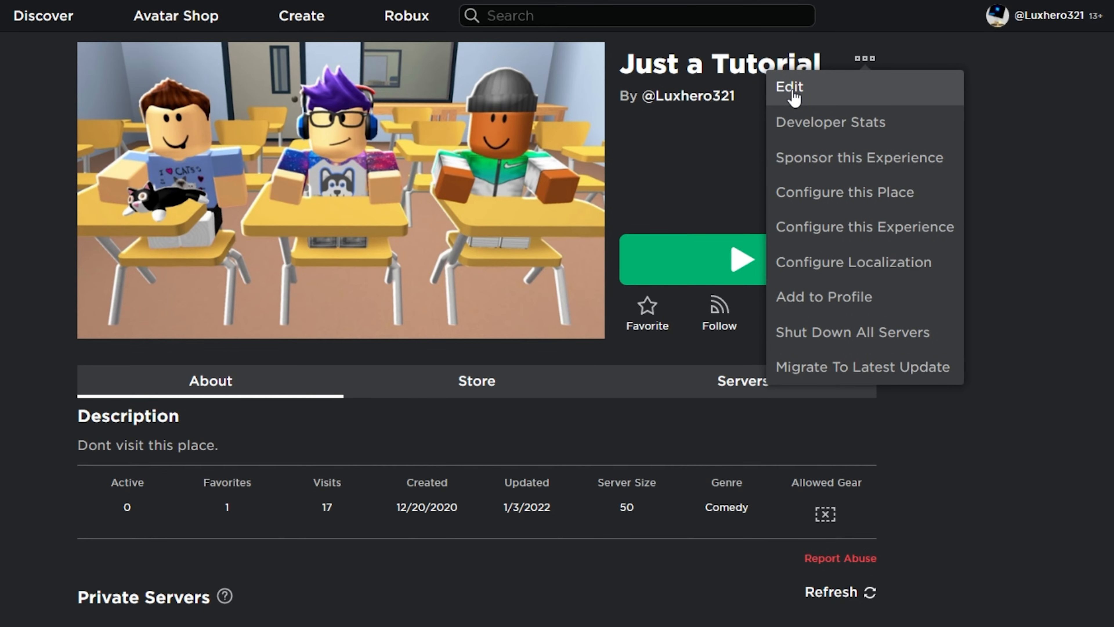
click(790, 87)
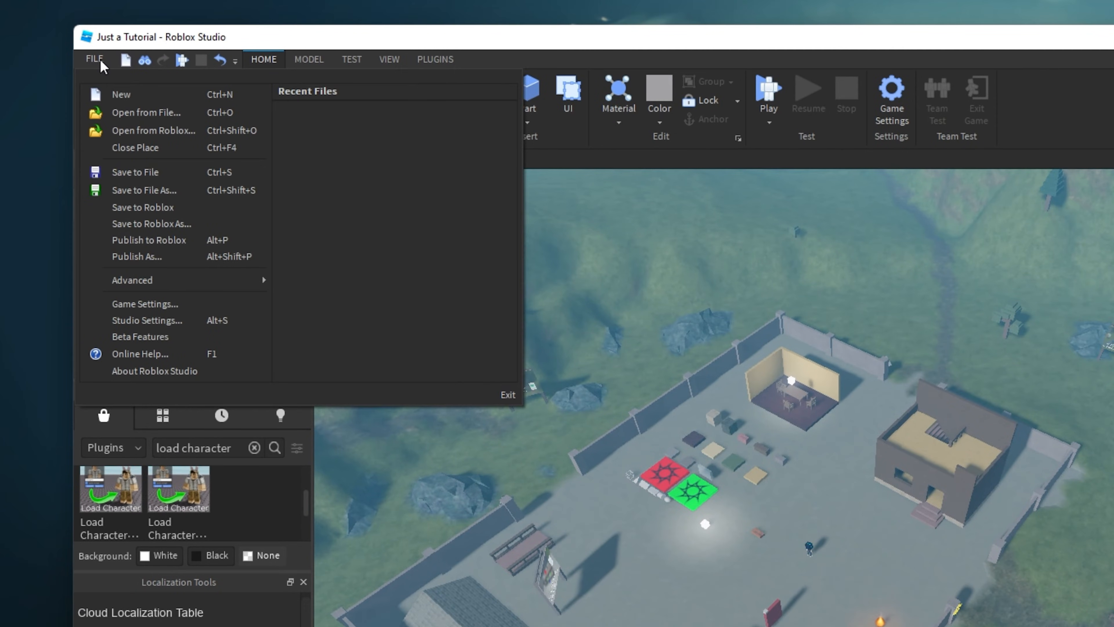
Show the World section of Game Settings: gravity 196.2, jump power 50, walk speed 16
click(145, 304)
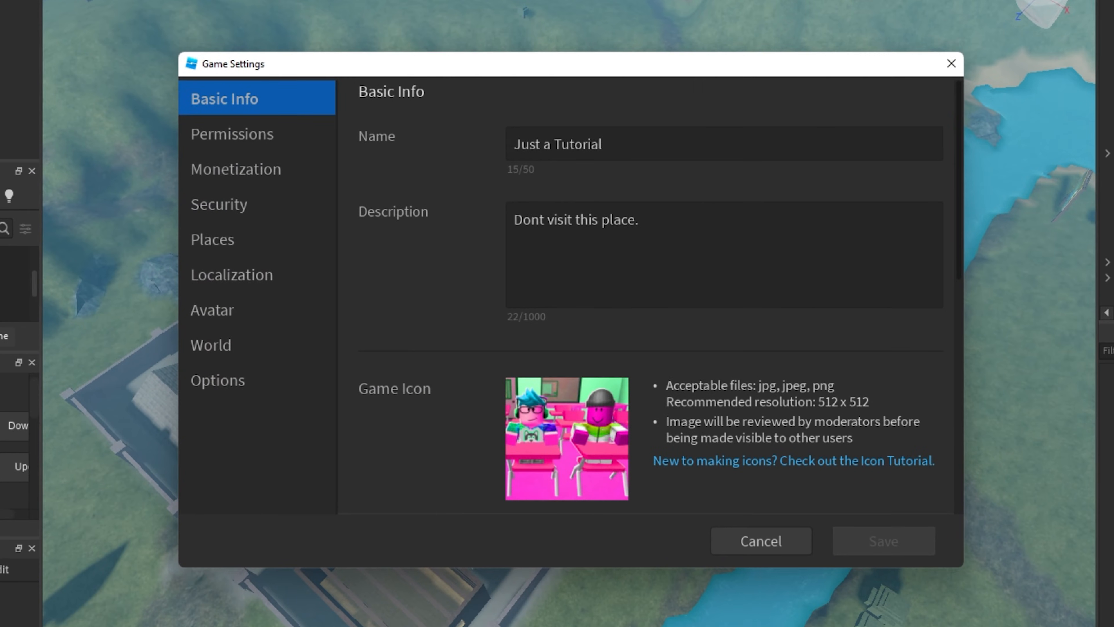
mouse_move(260, 142)
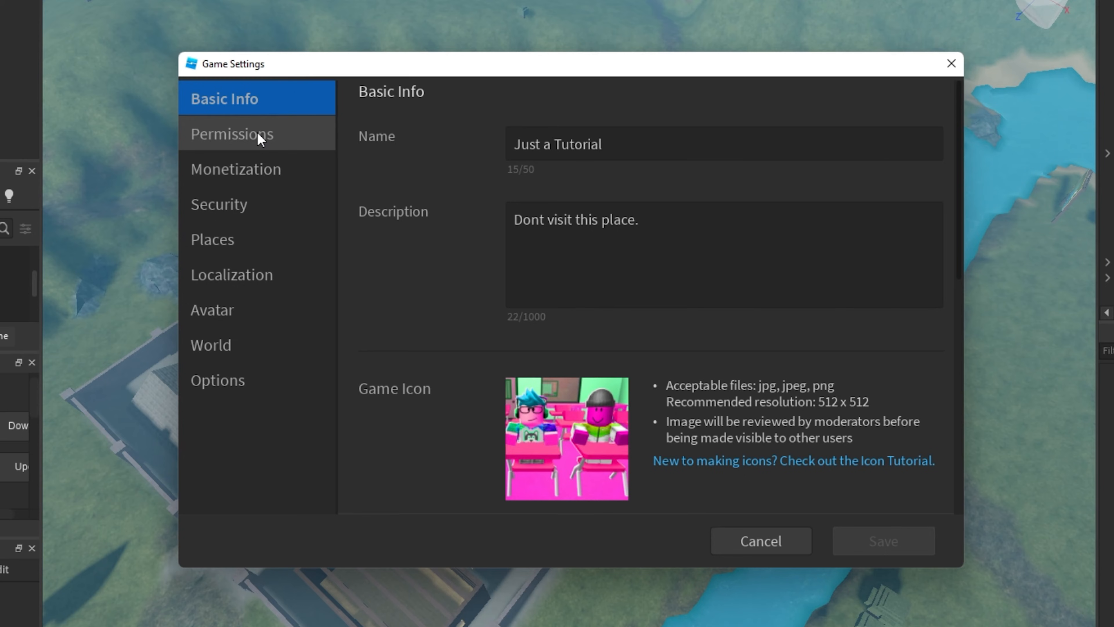
mouse_move(263, 260)
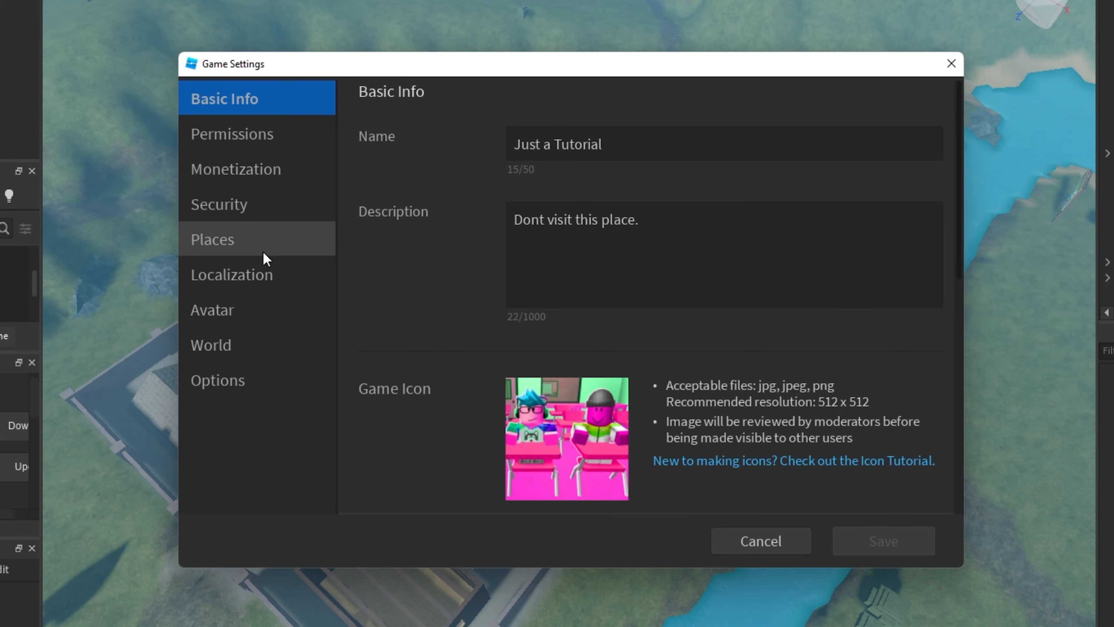
mouse_move(283, 356)
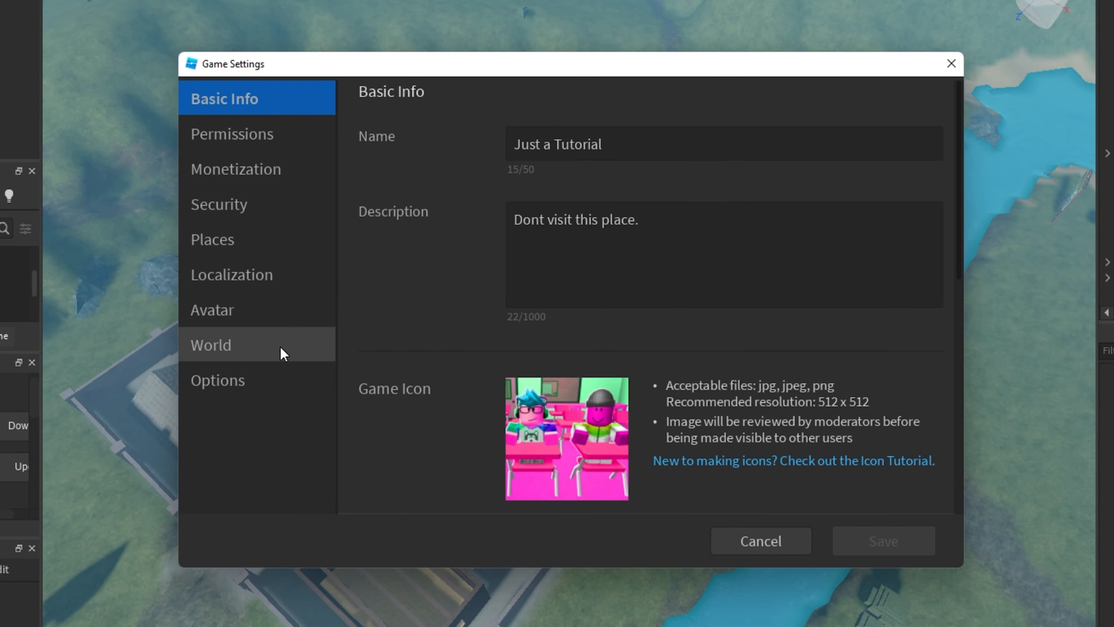
click(212, 345)
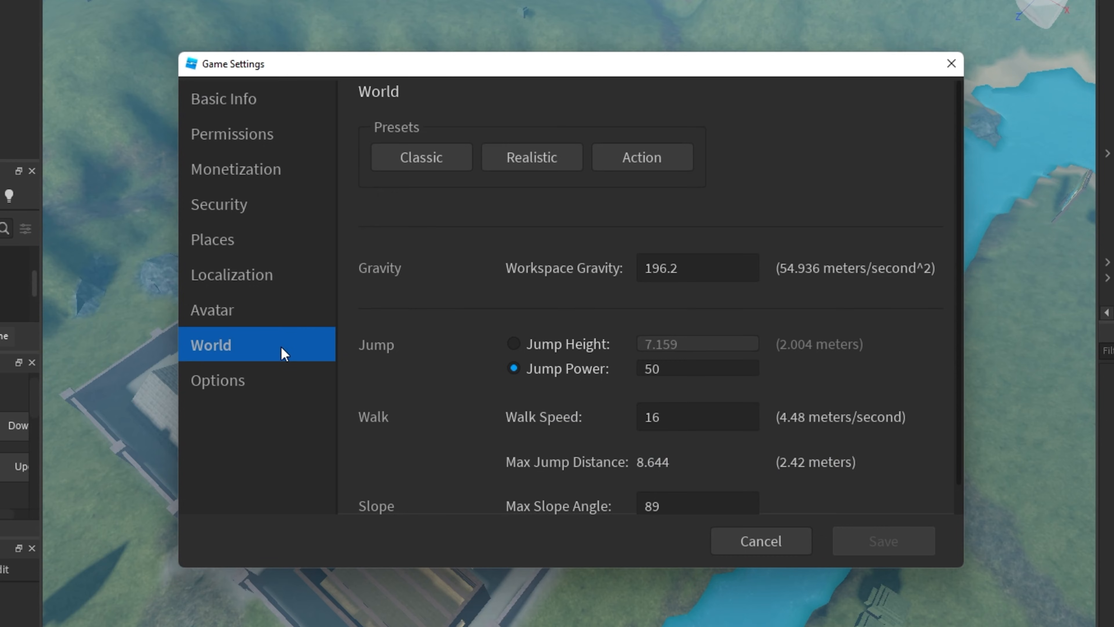
Switch jumping to Jump Height, then cancel and discard the unsaved change
click(698, 268)
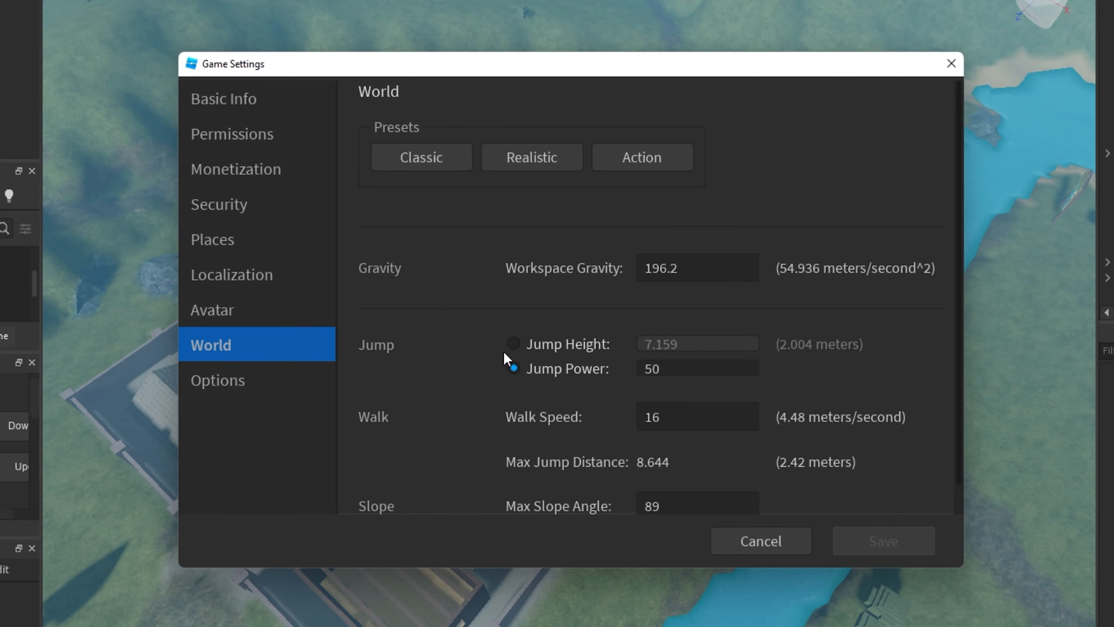
click(513, 343)
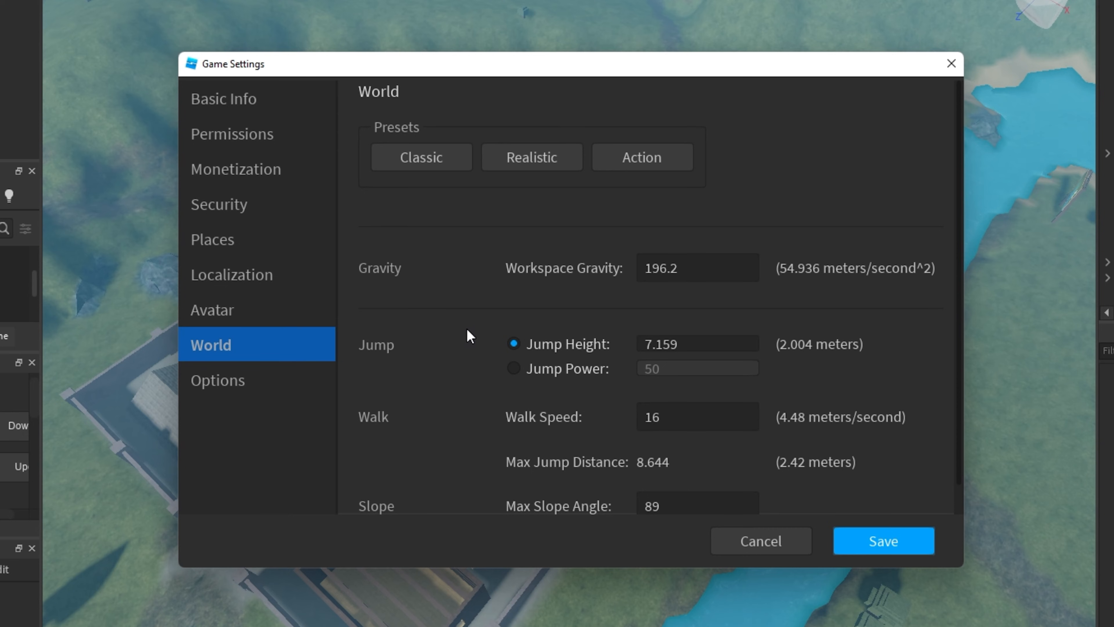
click(748, 542)
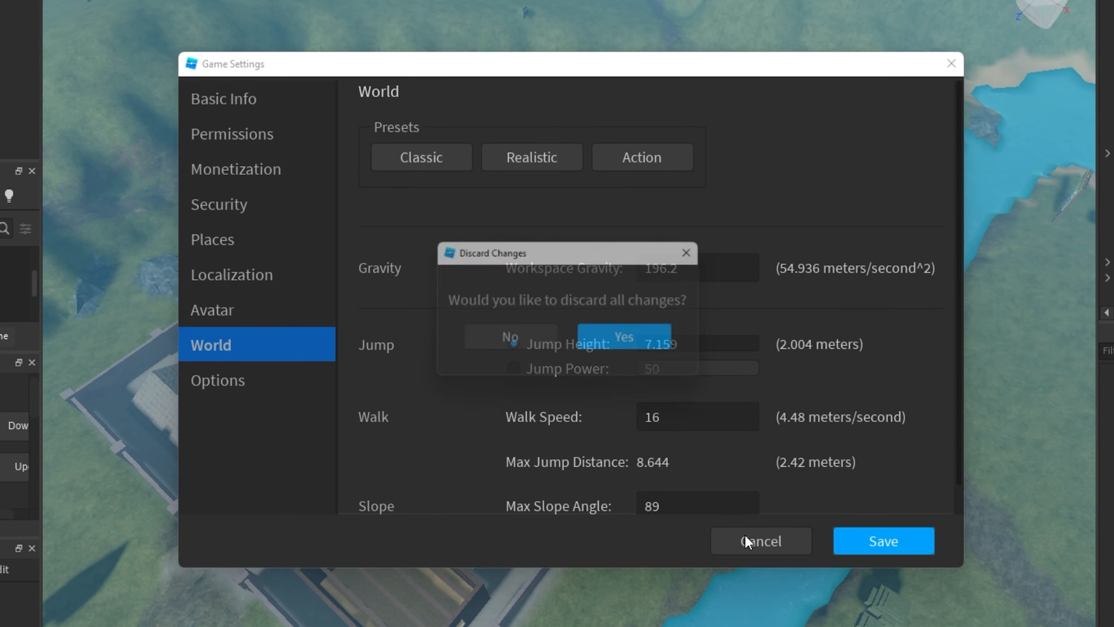
click(623, 336)
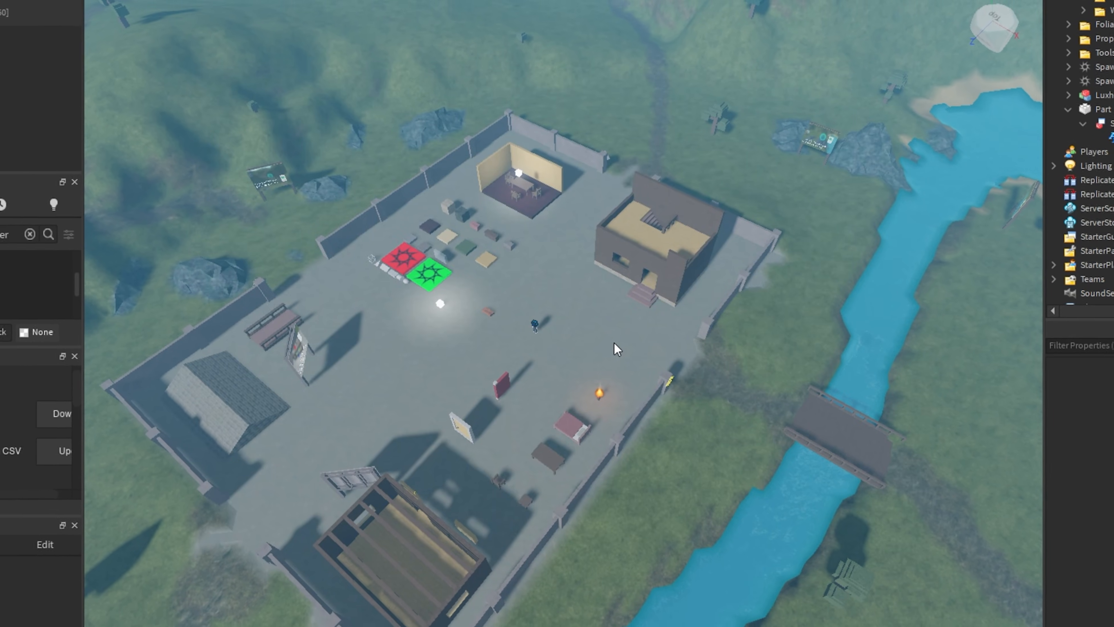